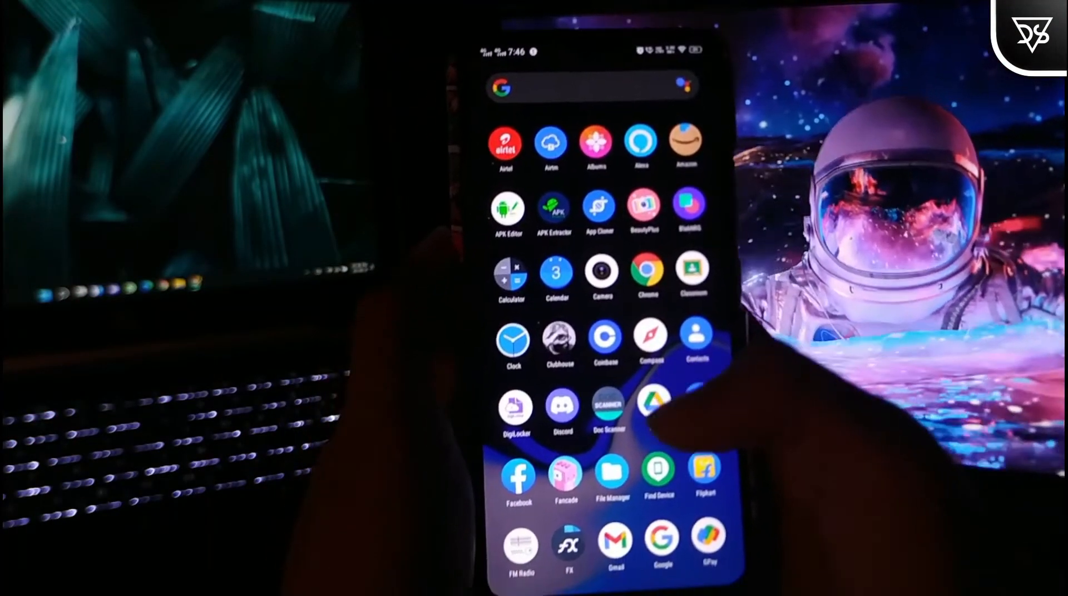
Launch Play Store and search for 'wifi keyboard'.
scroll("down", 3)
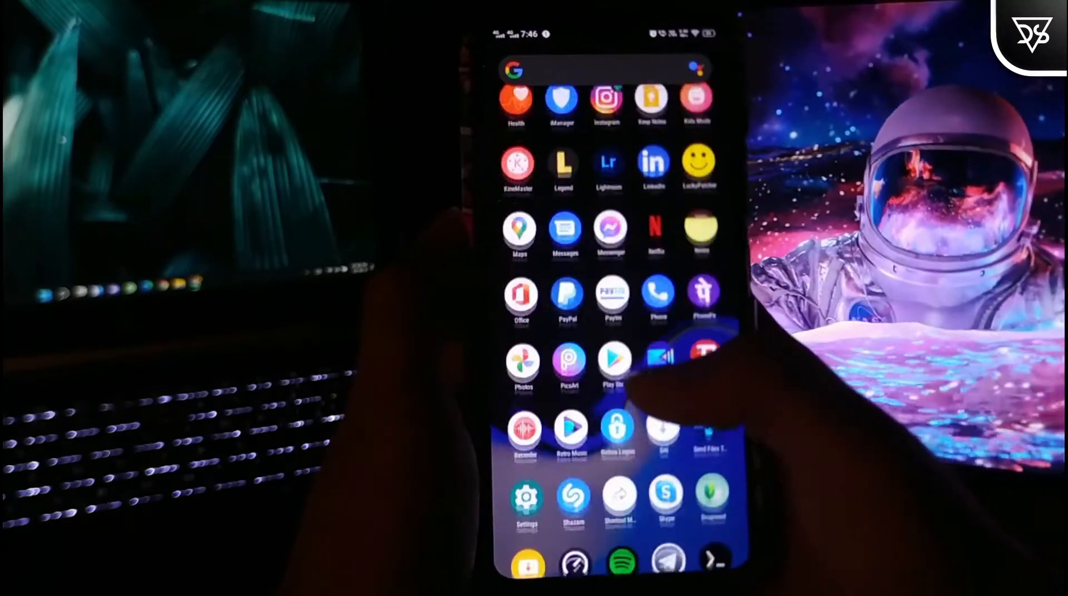
left_click(614, 362)
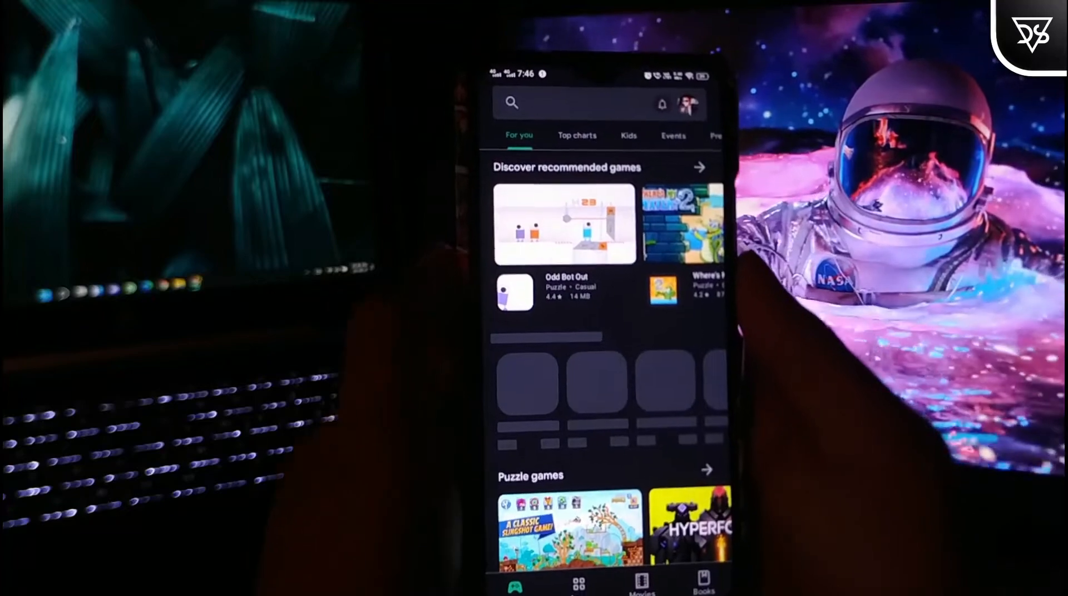
left_click(578, 103)
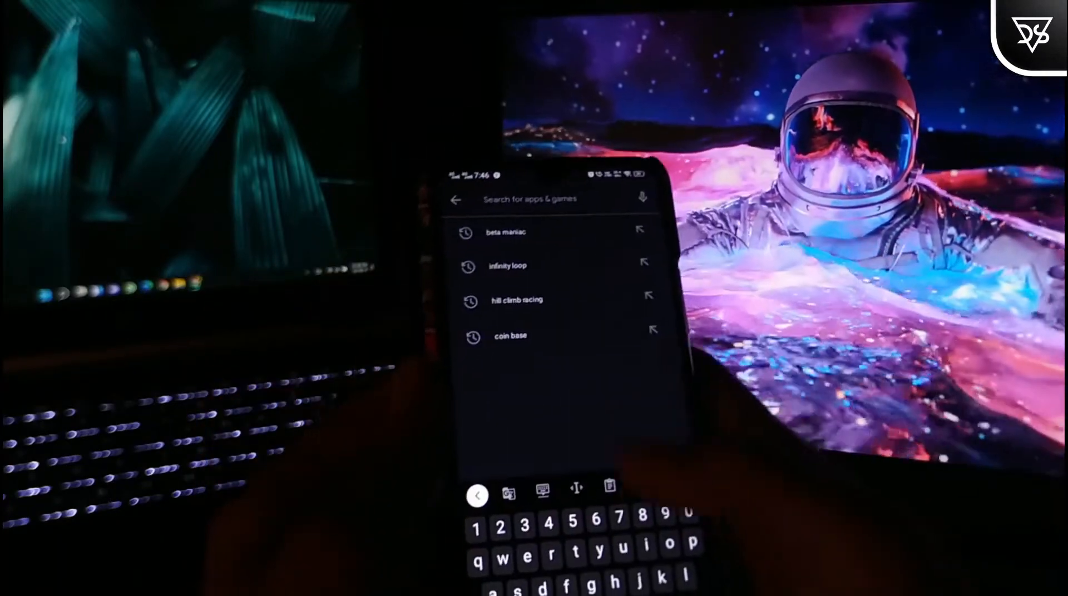
type("wifi keyboard")
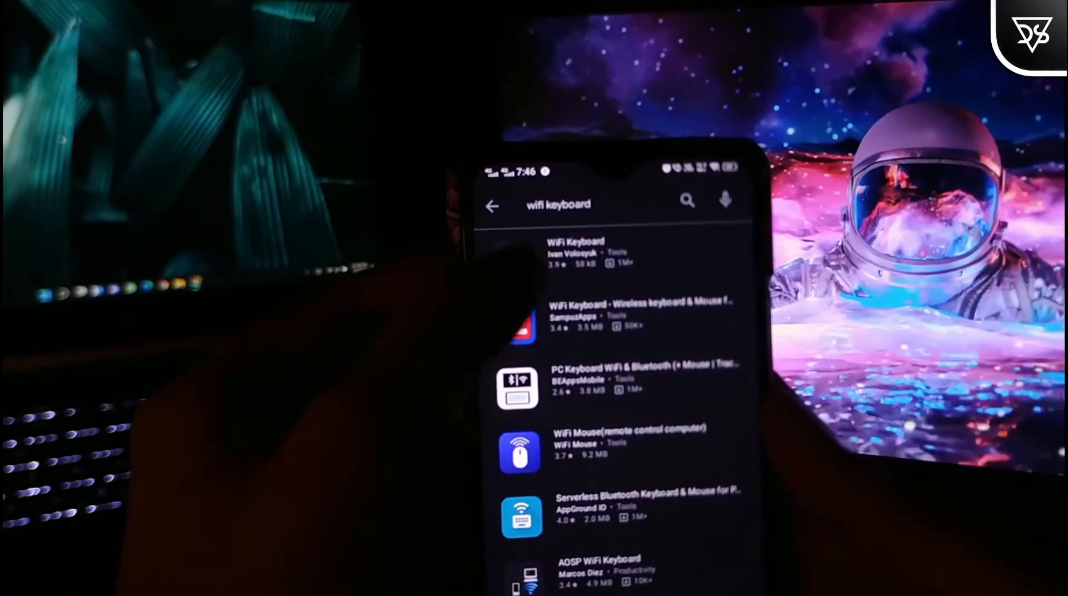
Install the WiFi Keyboard app from its store listing.
left_click(575, 249)
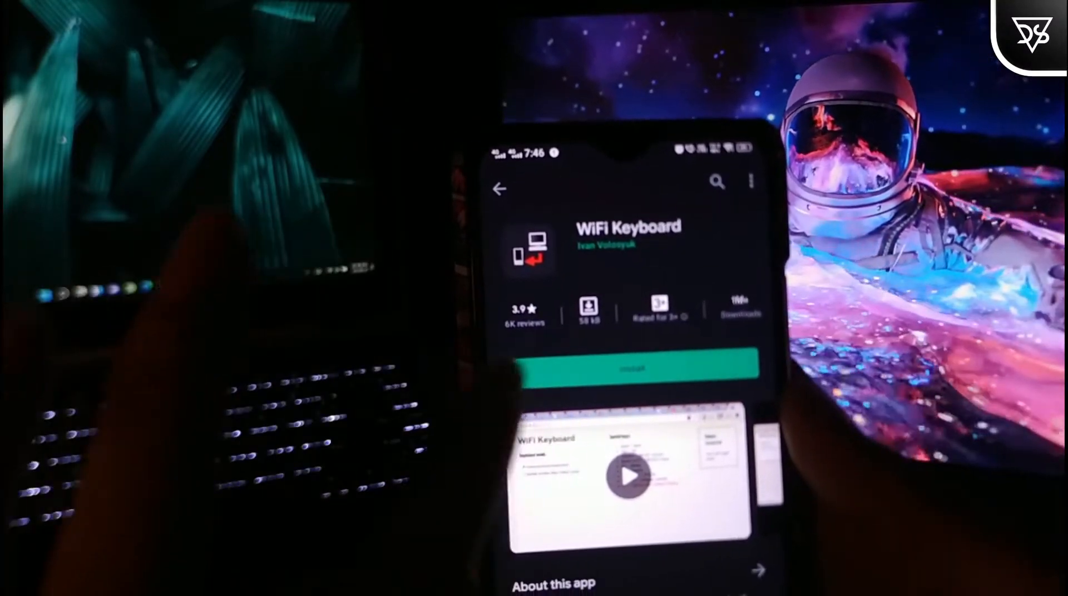
scroll("down", 3)
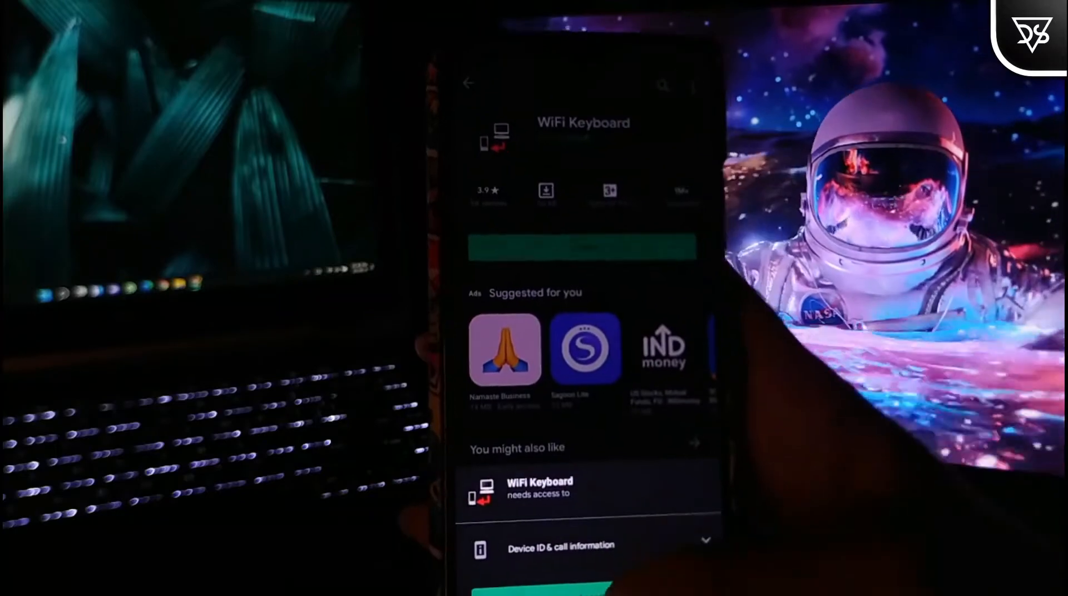
left_click(582, 247)
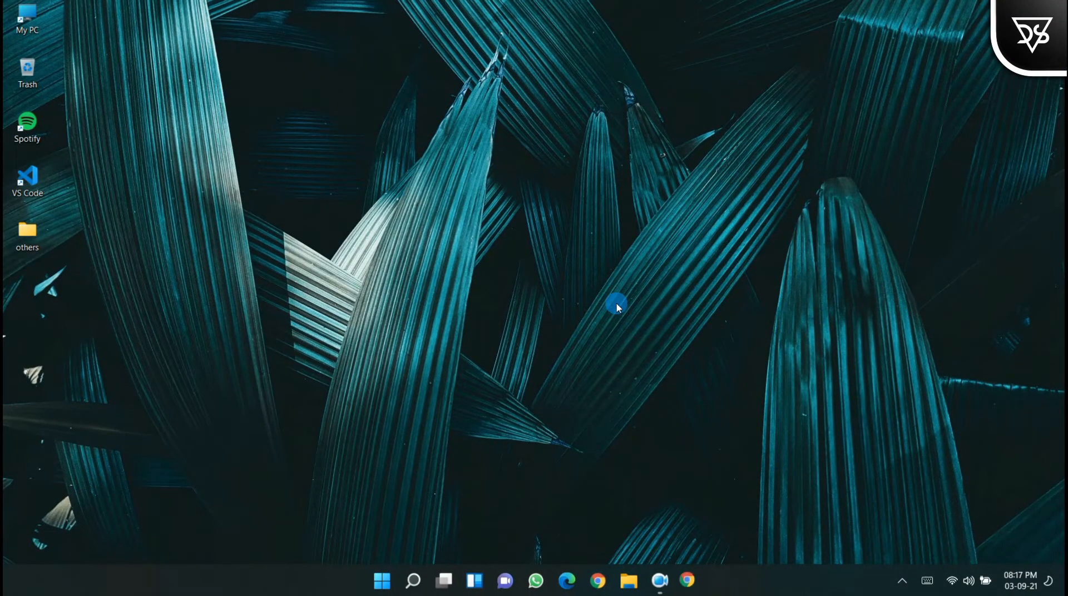
Start Chrome with the Personal profile and enter the phone's IP 10.143.253.147.
left_click(685, 581)
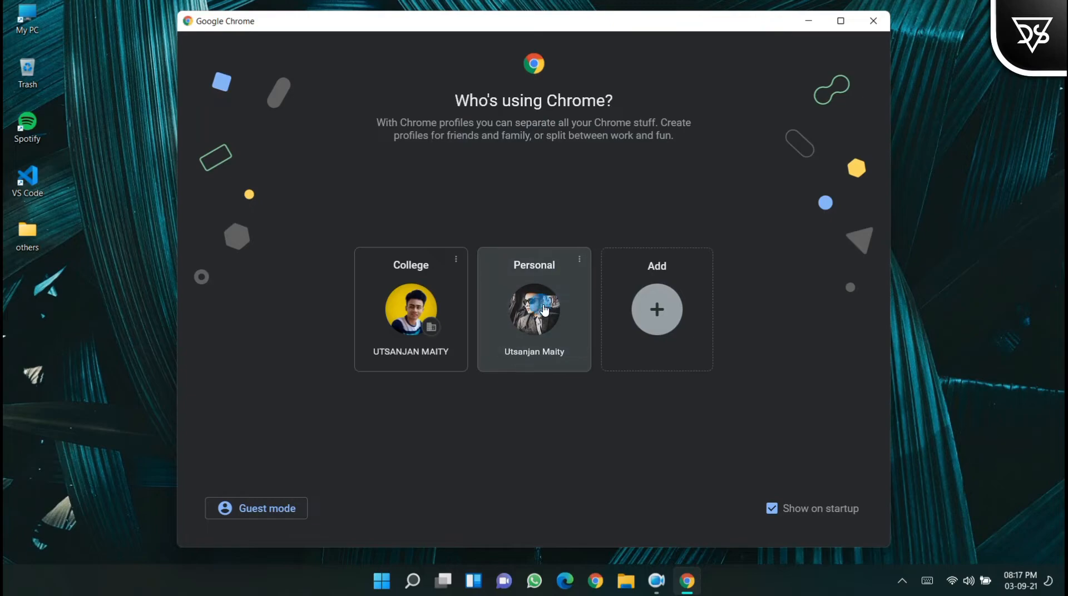
left_click(534, 310)
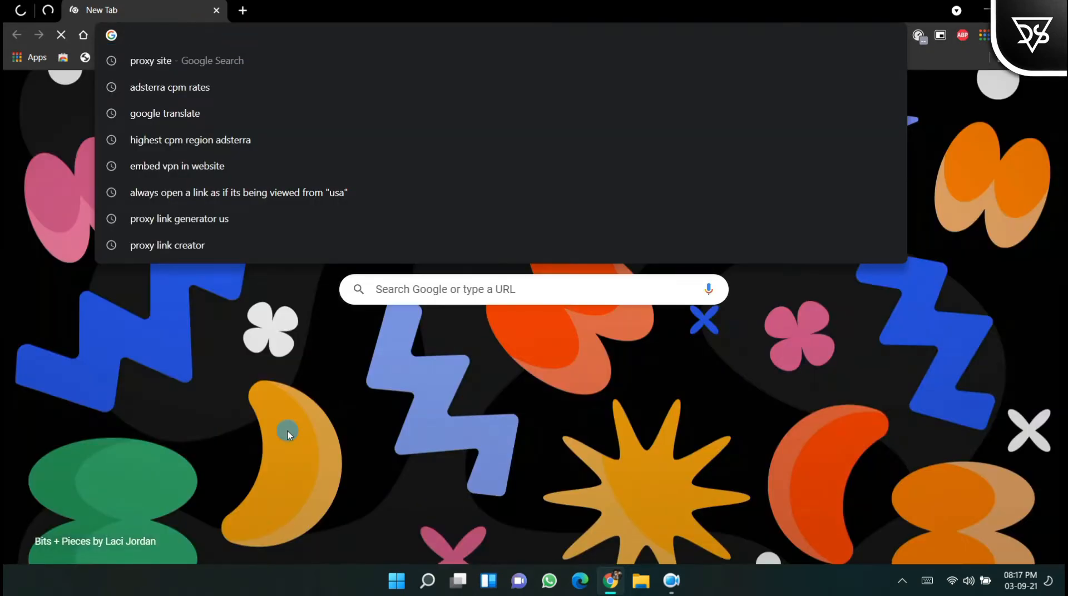
type("10.143.253.147")
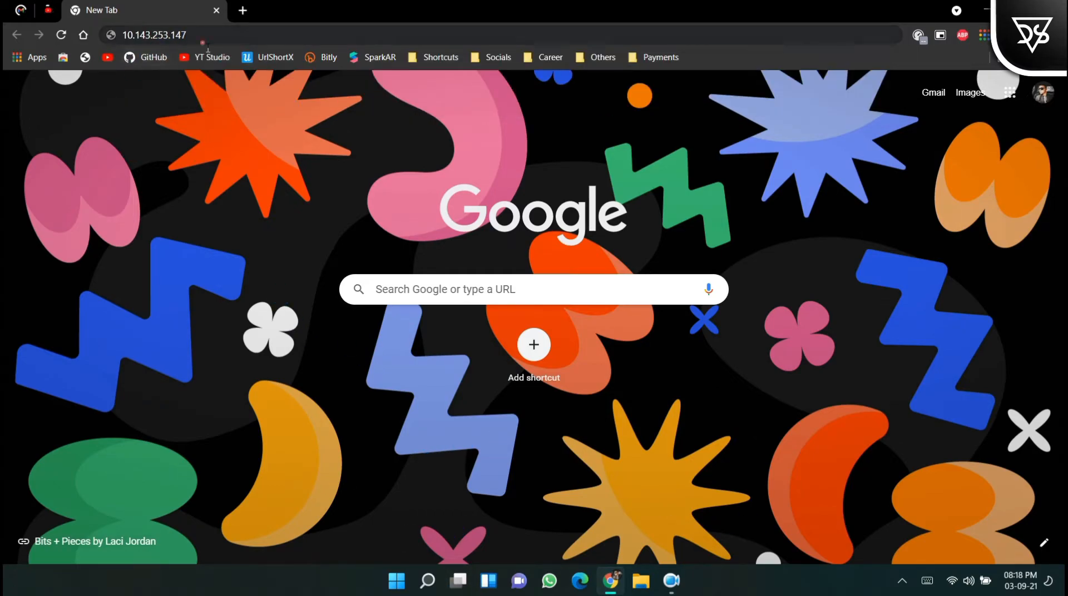
Append port ':7777' to the address to reach the WiFi Keyboard page.
left_click(154, 35)
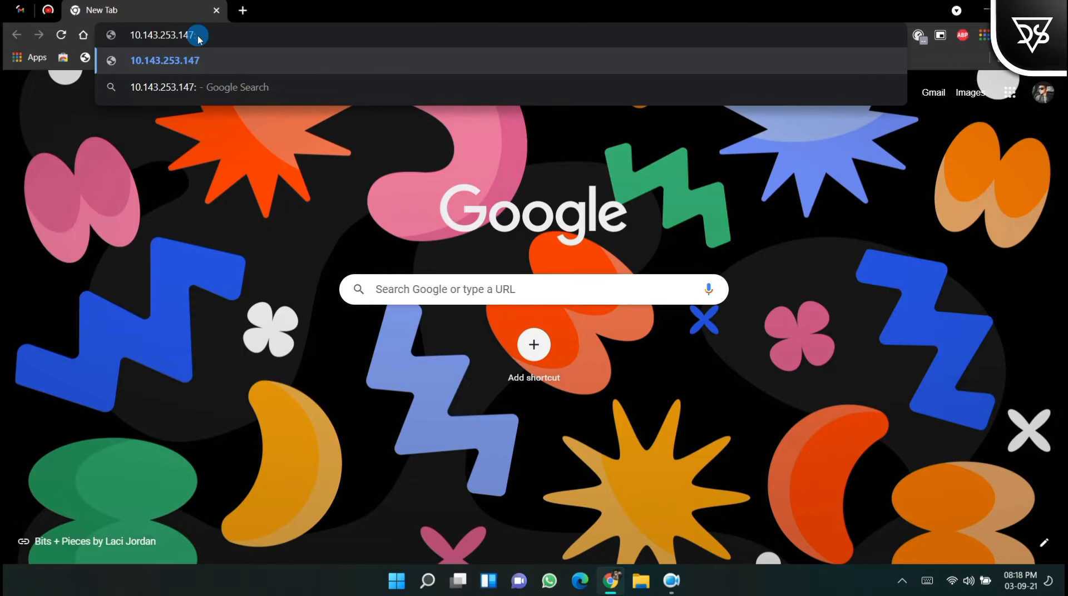
type(":7777")
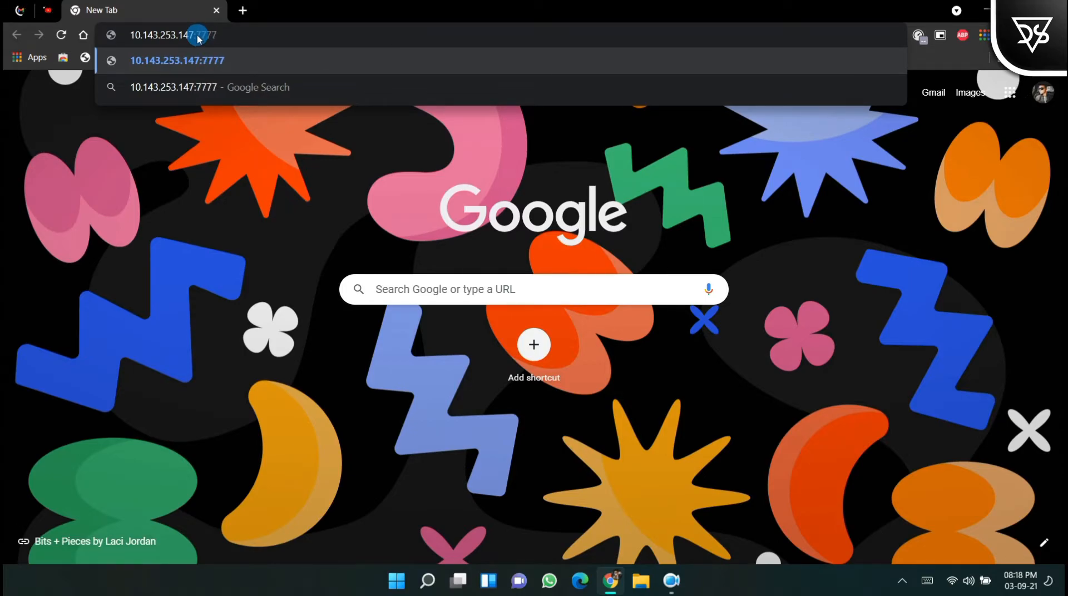
mouse_move(203, 244)
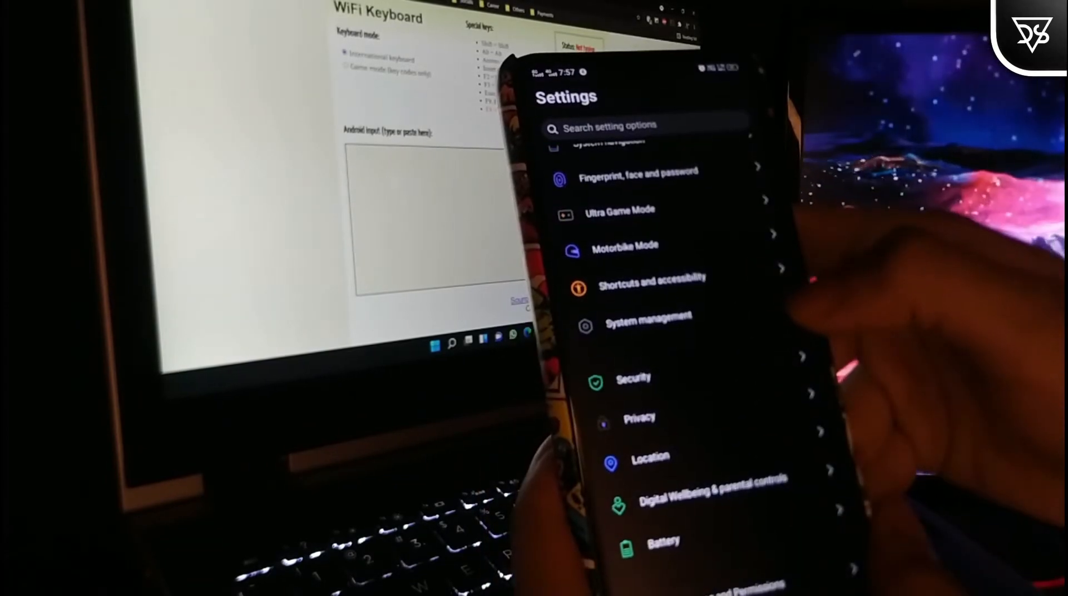
Under System management > Language & input, set the default input method to WiFi Keyboard.
left_click(649, 317)
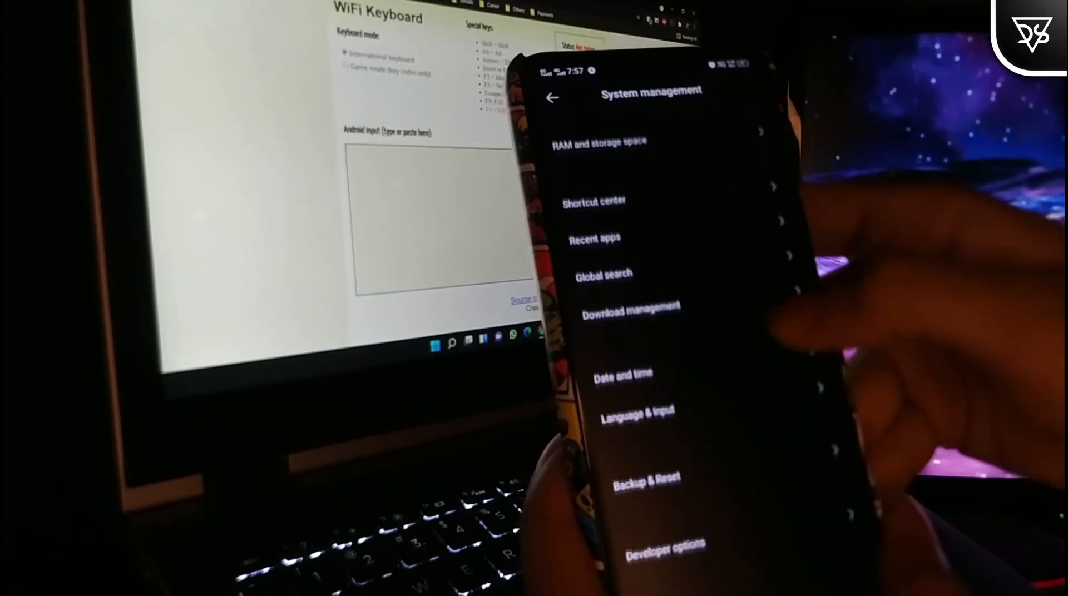
scroll("down", 3)
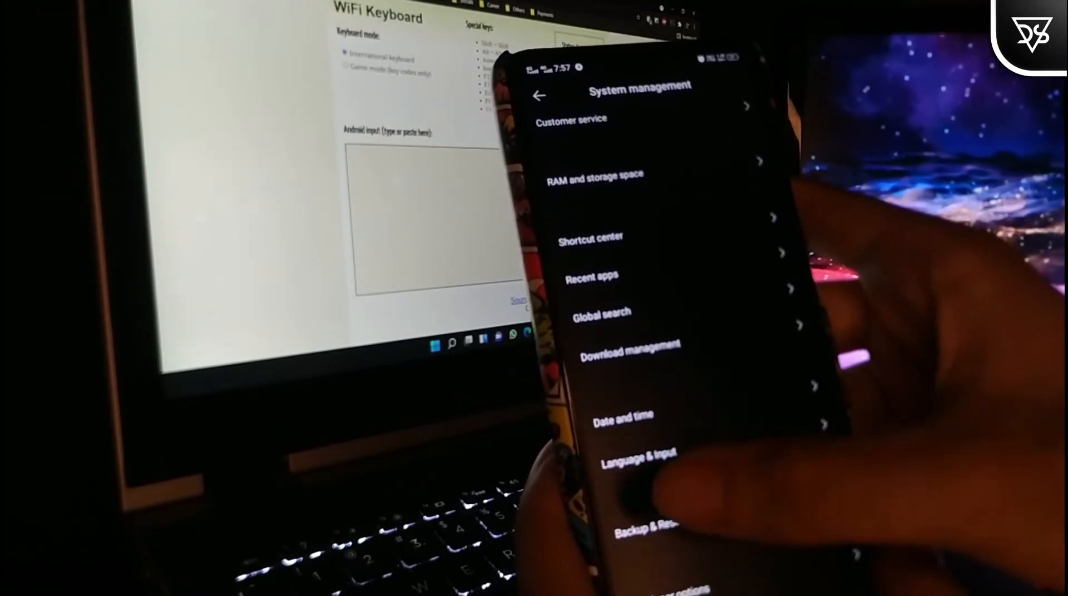
left_click(638, 453)
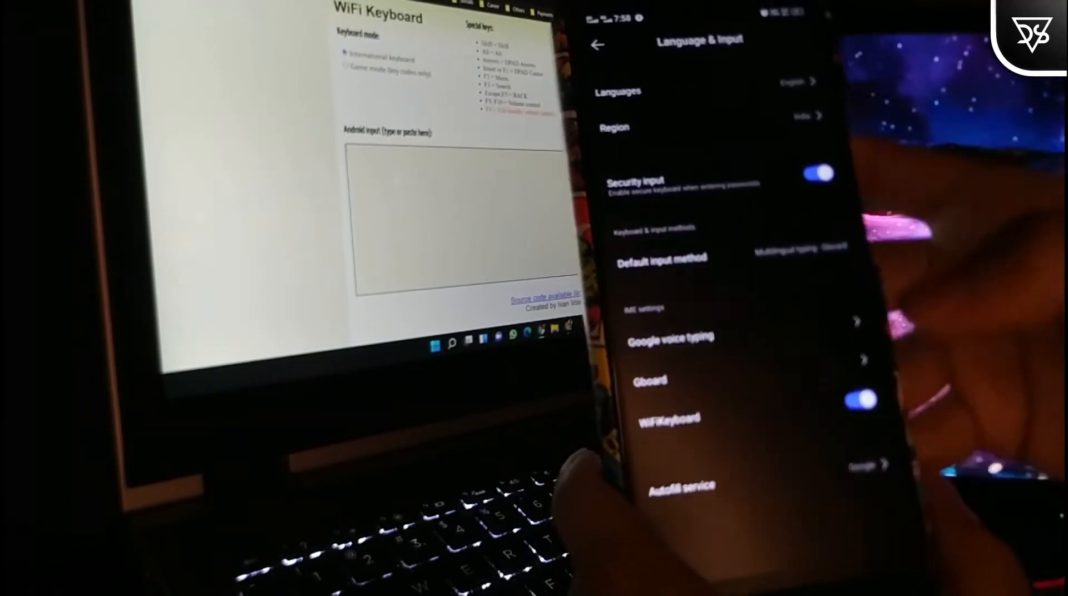
left_click(661, 258)
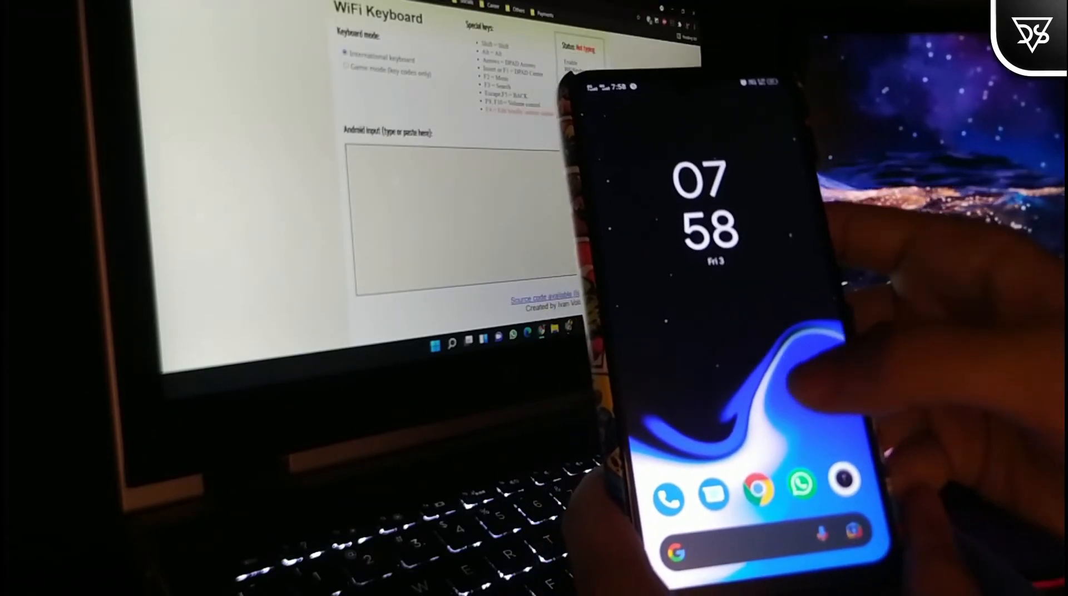
scroll("up", 3)
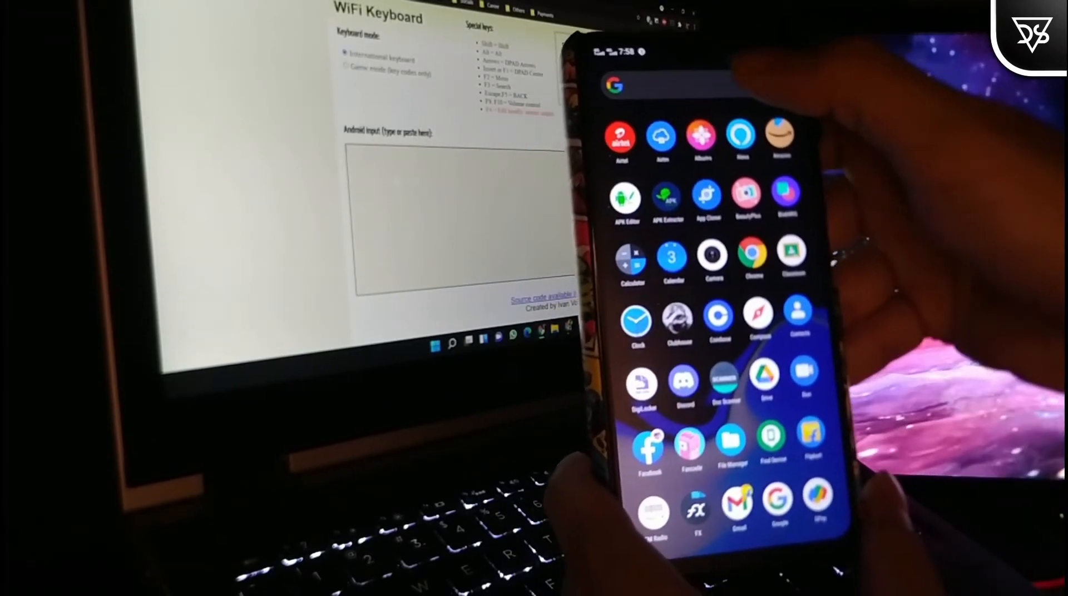